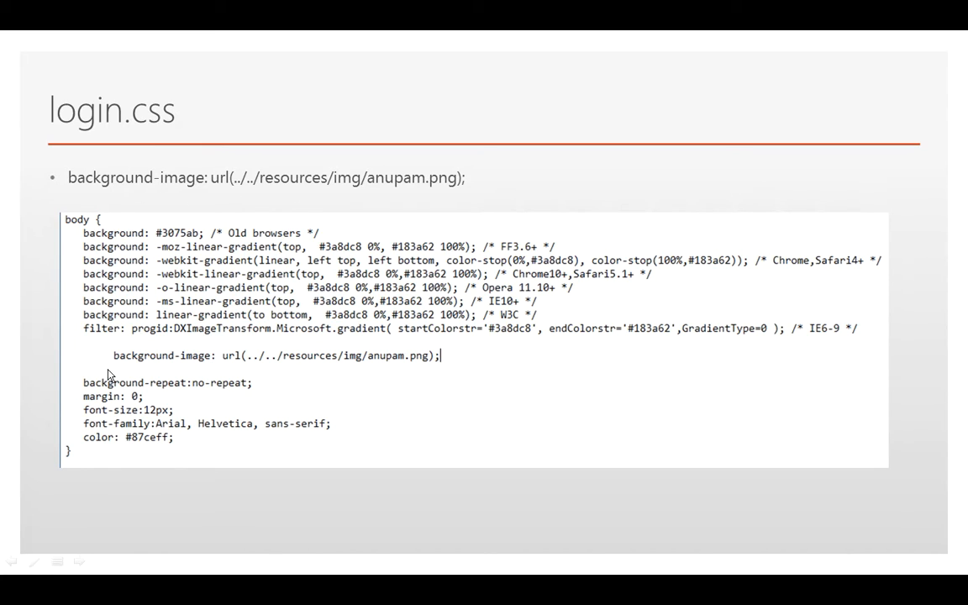
mouse_move(319, 377)
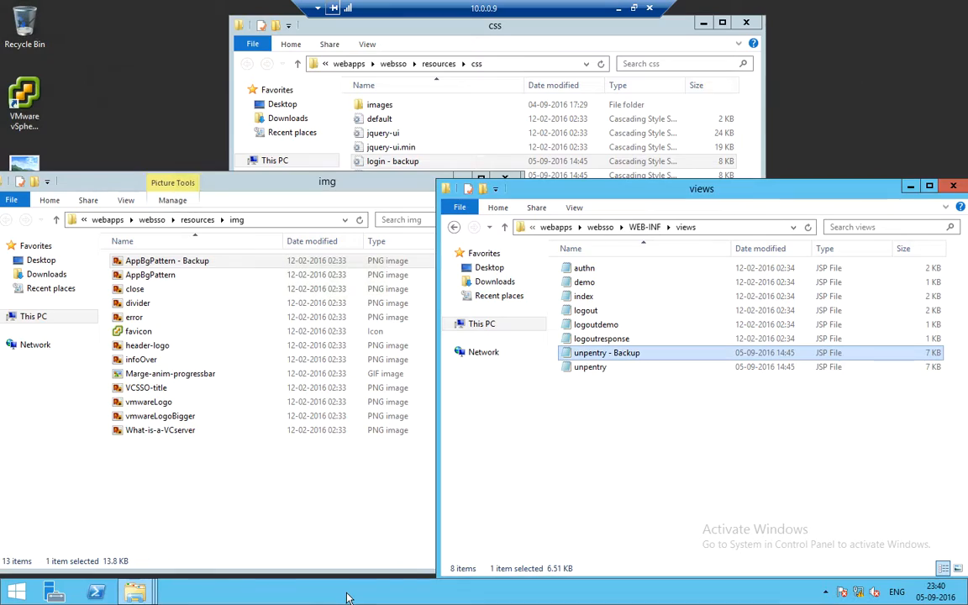
mouse_move(366, 515)
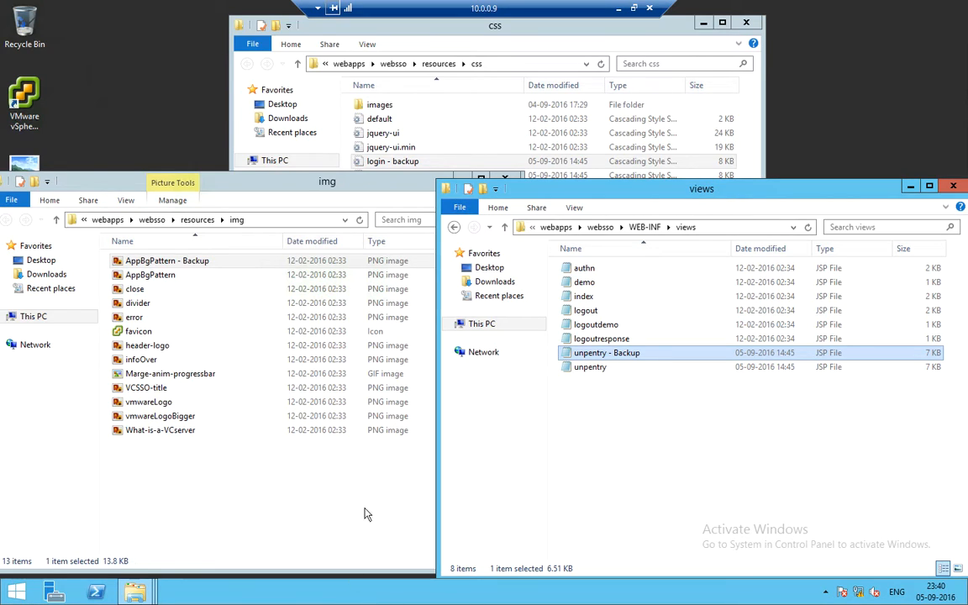
Select AppBgPattern in img, bring the css folder forward and open login.css.
left_click(149, 276)
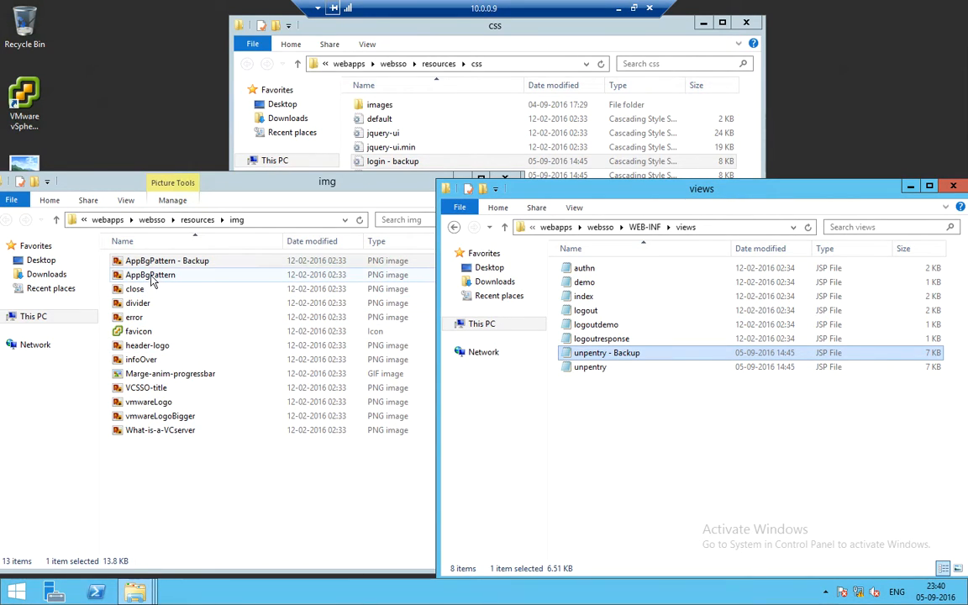
left_click(590, 367)
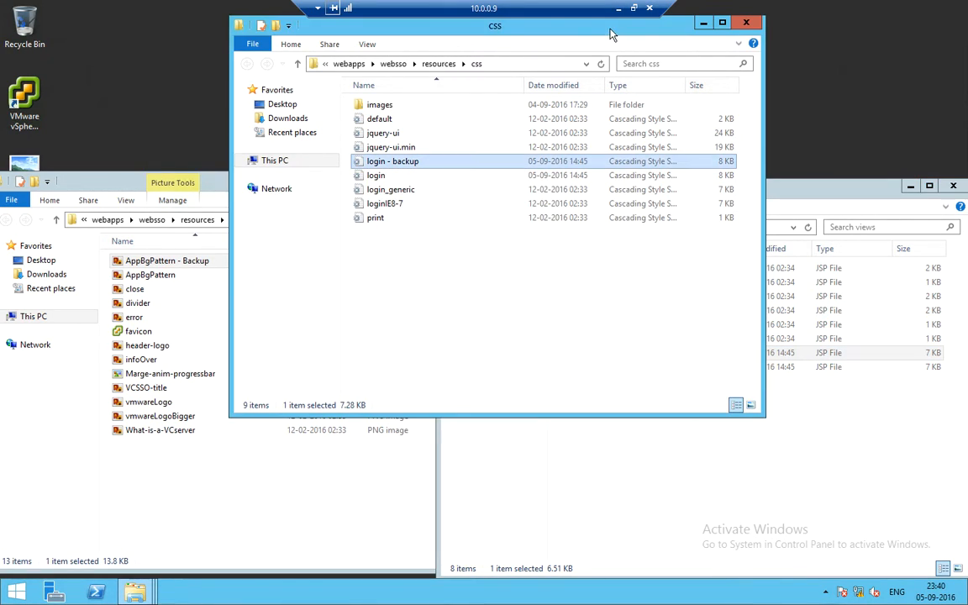
mouse_move(215, 189)
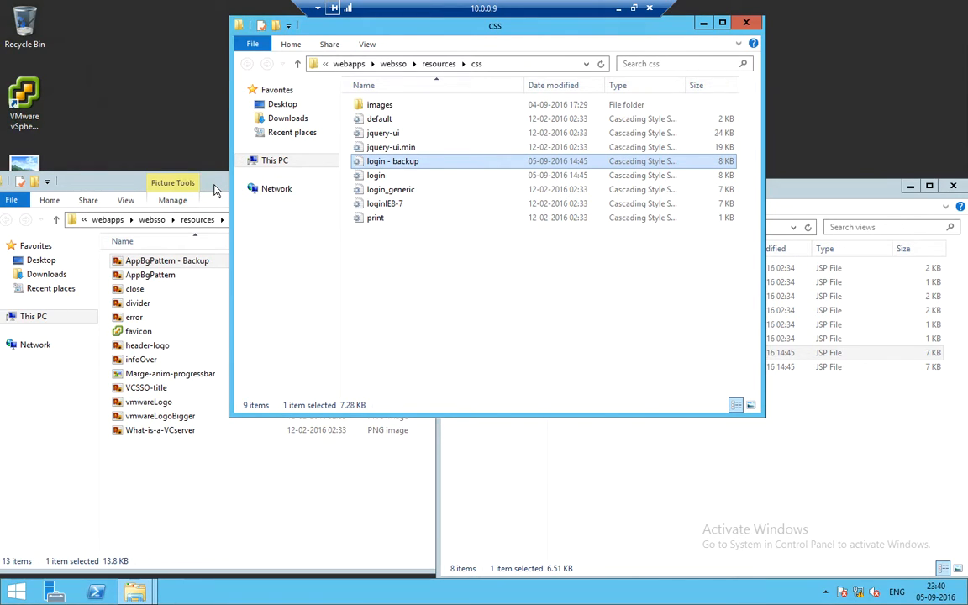
mouse_move(471, 232)
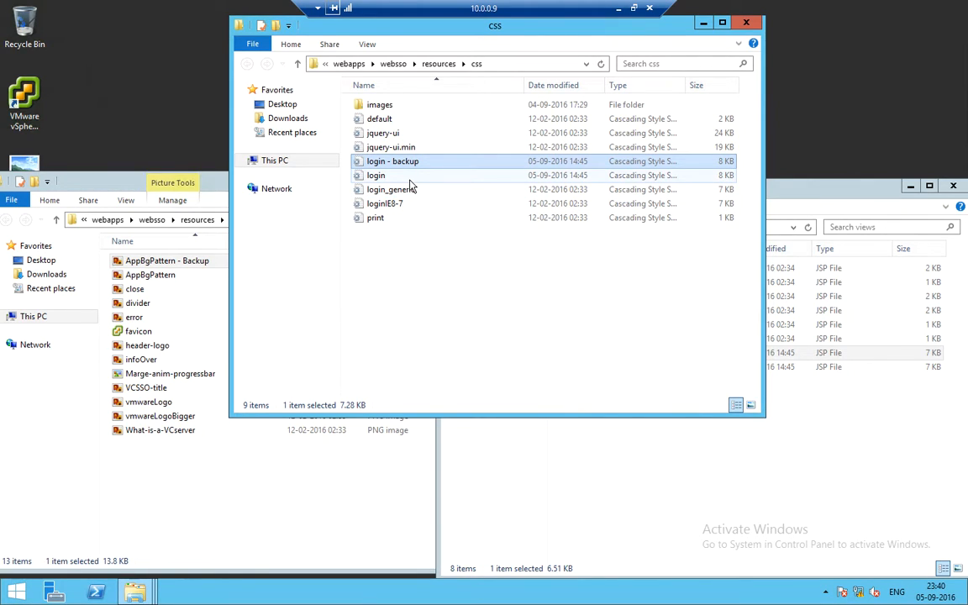
double_click(377, 175)
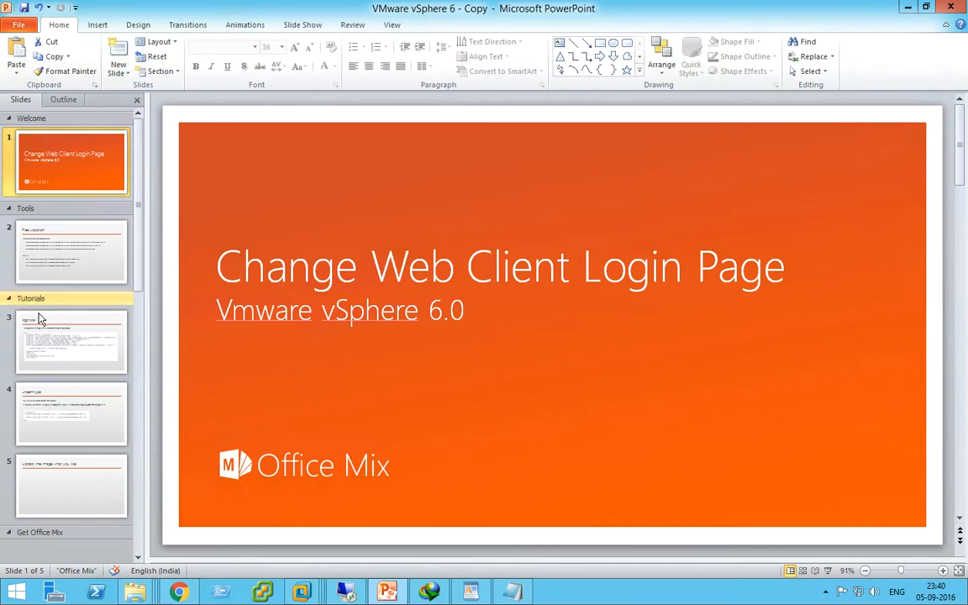
Show the Files Location slide listing unpentry.jsp, login.css and img paths, then the next slide.
left_click(71, 252)
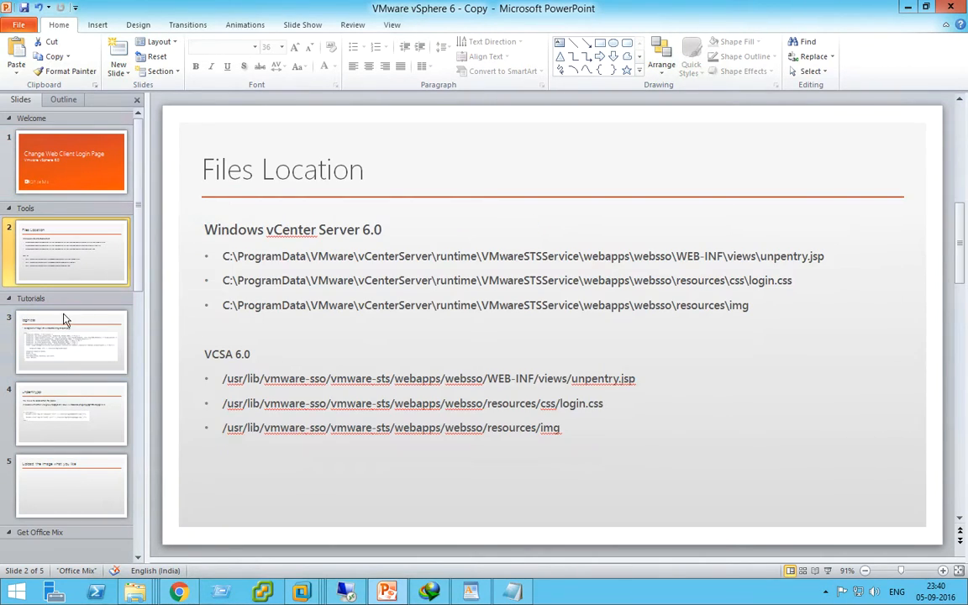
left_click(71, 343)
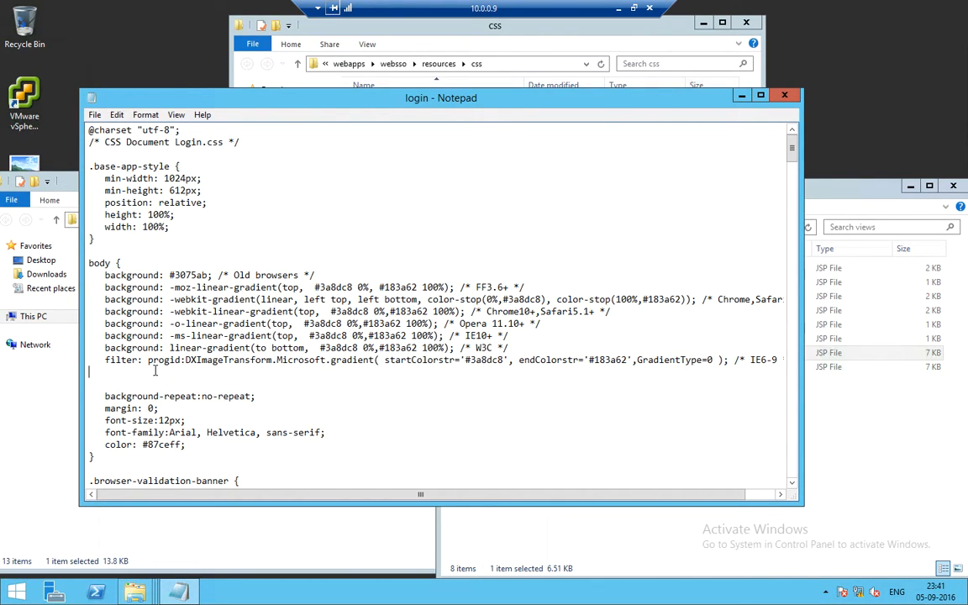
Add 'background-image: url(../../resources/img/anupam.png);' to login.css's body style and save.
type("background-image: url(../../resources/img/anupam.png);")
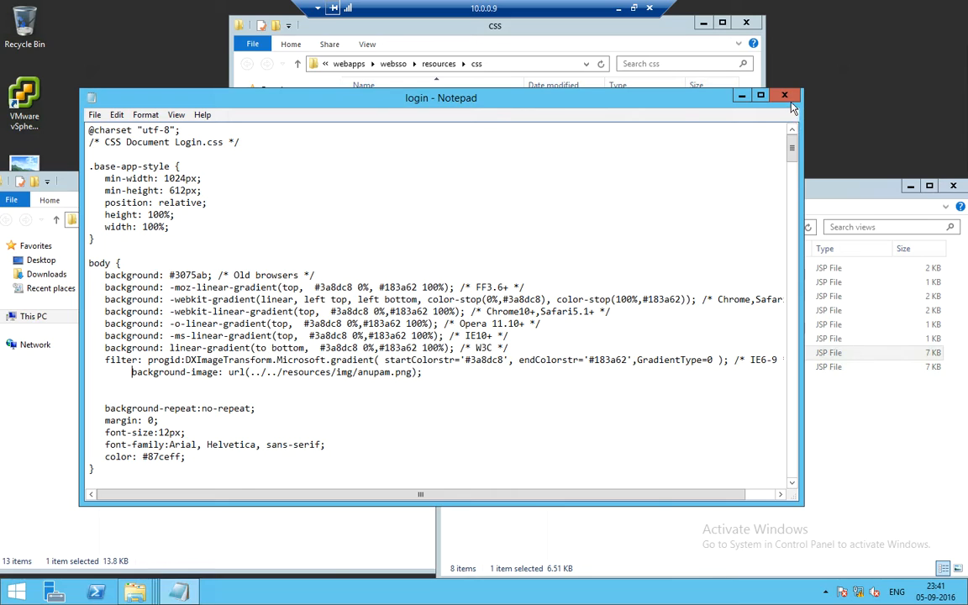
left_click(785, 94)
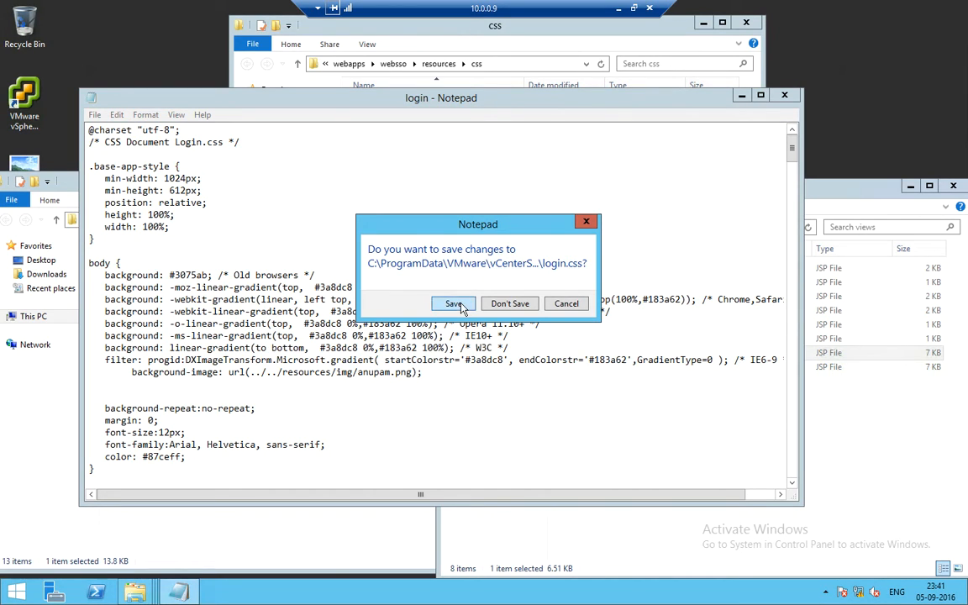
left_click(454, 303)
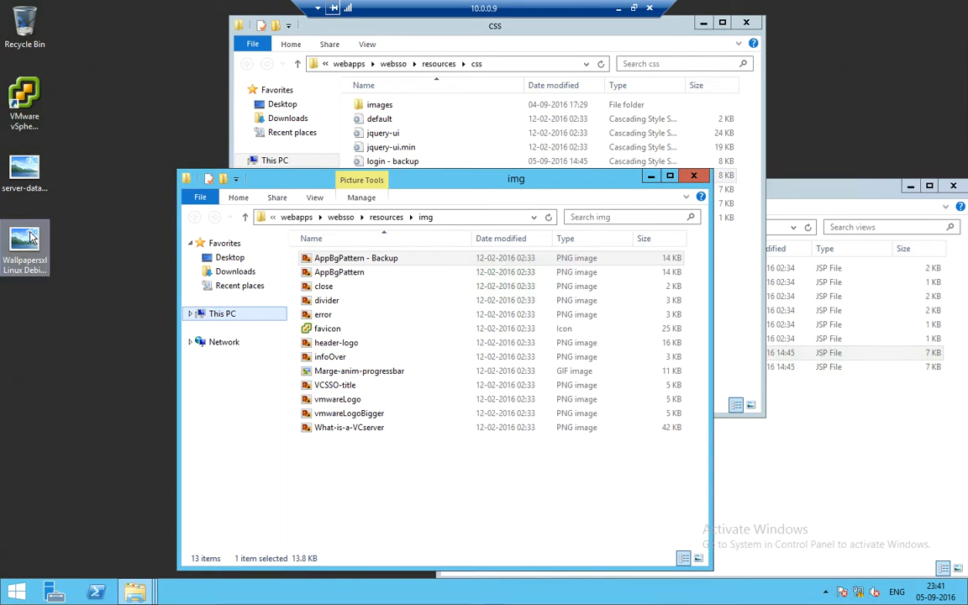
Paste the copied wallpaper into the img folder and rename it anupam.
right_click(25, 244)
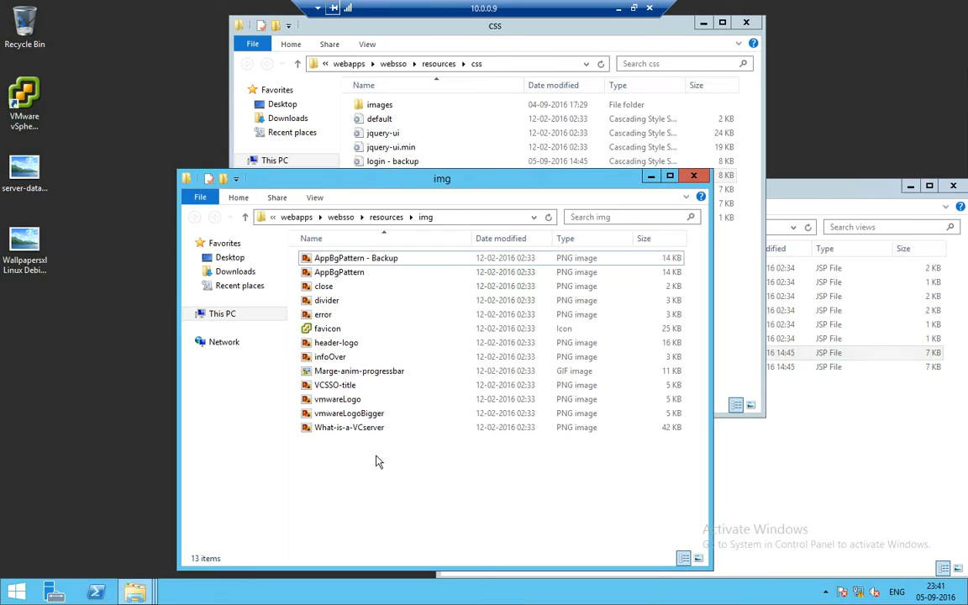
right_click(378, 461)
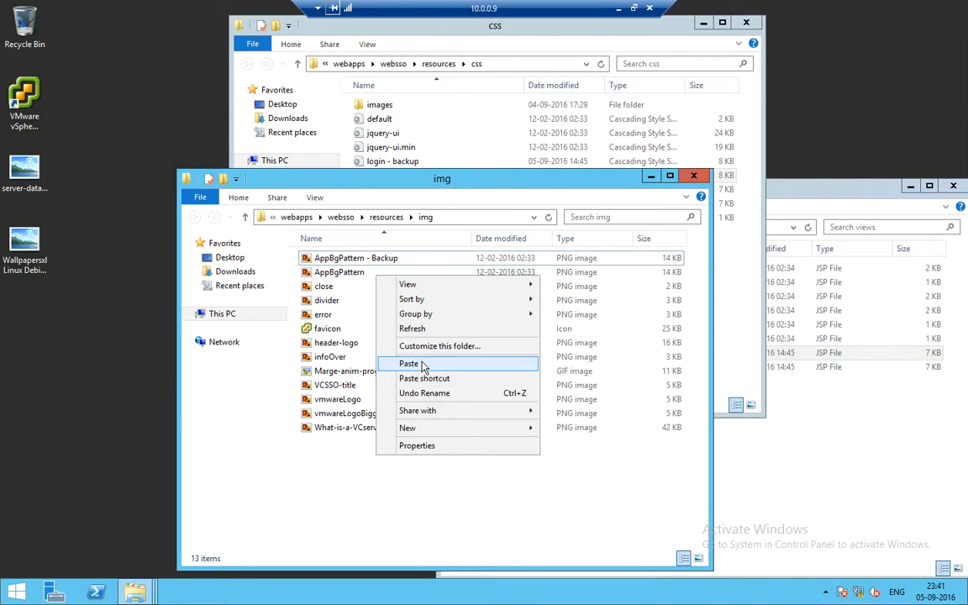
left_click(410, 364)
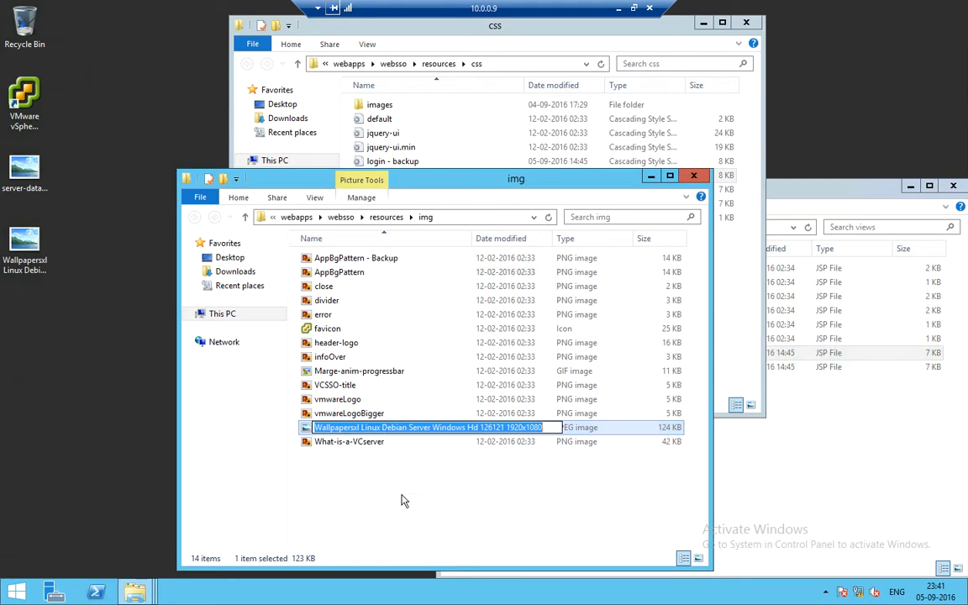
type("anupam")
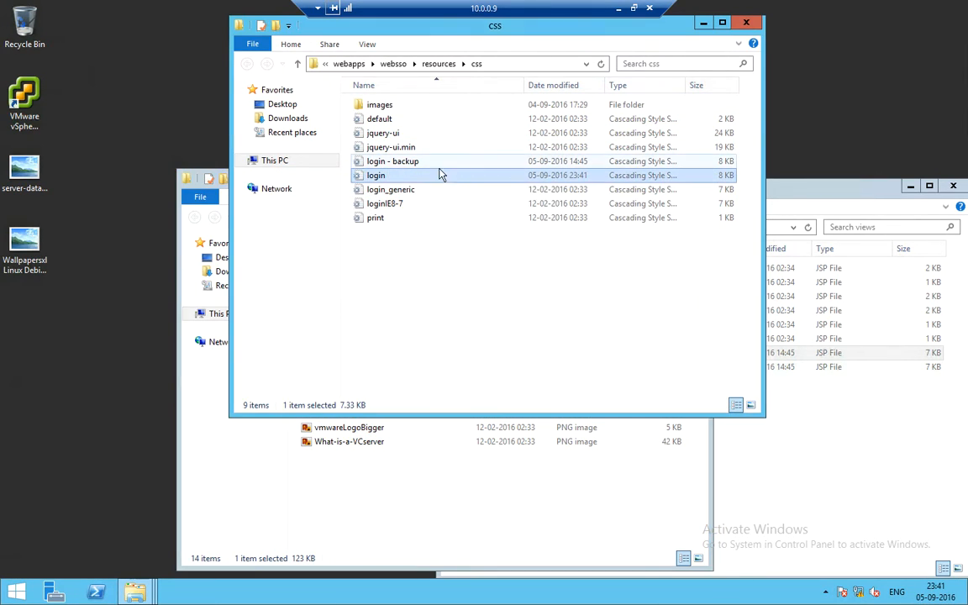
Reopen login.css to verify the anupam background-image line, then close it.
double_click(377, 175)
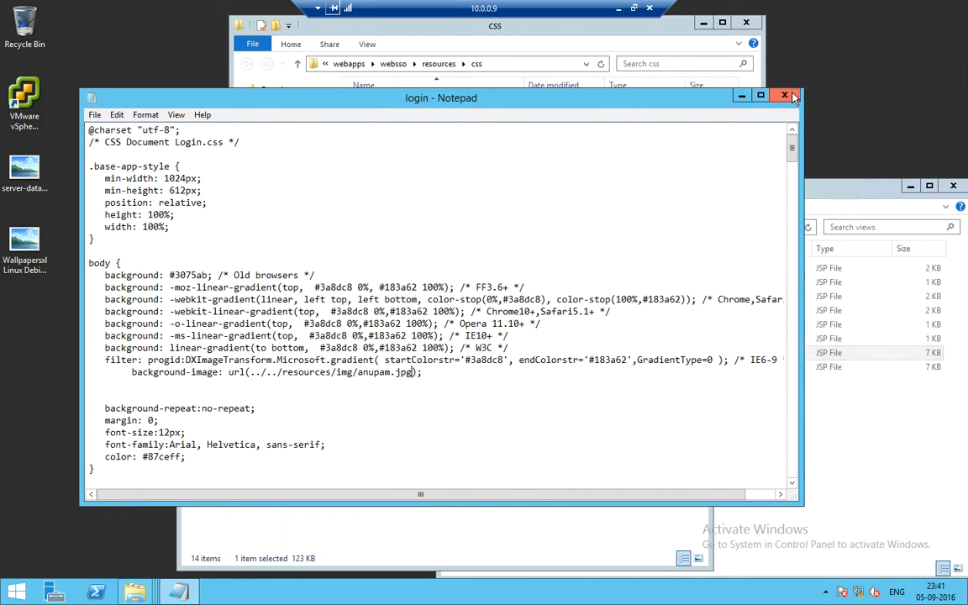
left_click(784, 94)
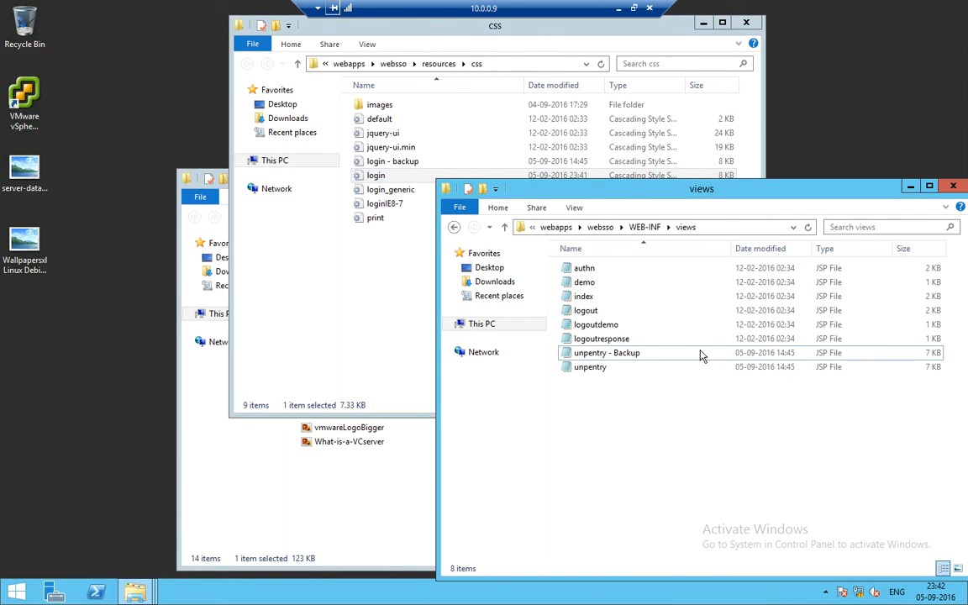
Comment out the topSplash AppBgPattern document.write line in unpentry.jsp and close the file.
double_click(590, 366)
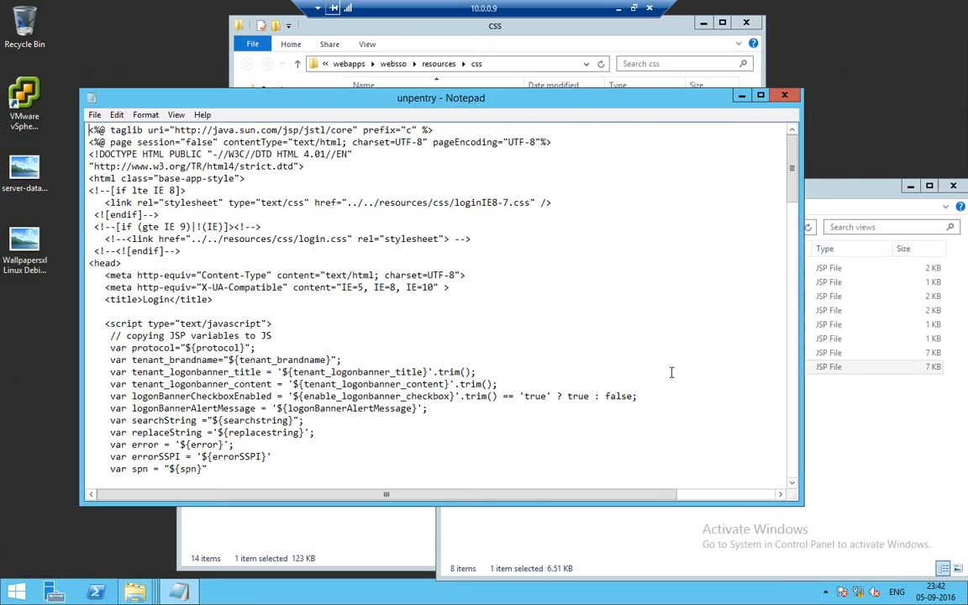
mouse_move(501, 353)
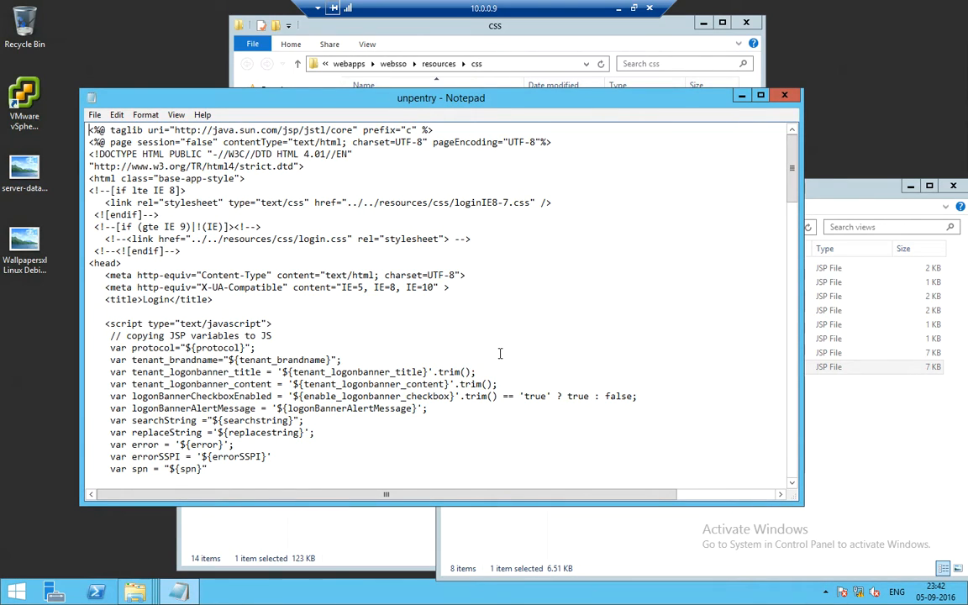
scroll("down", 3)
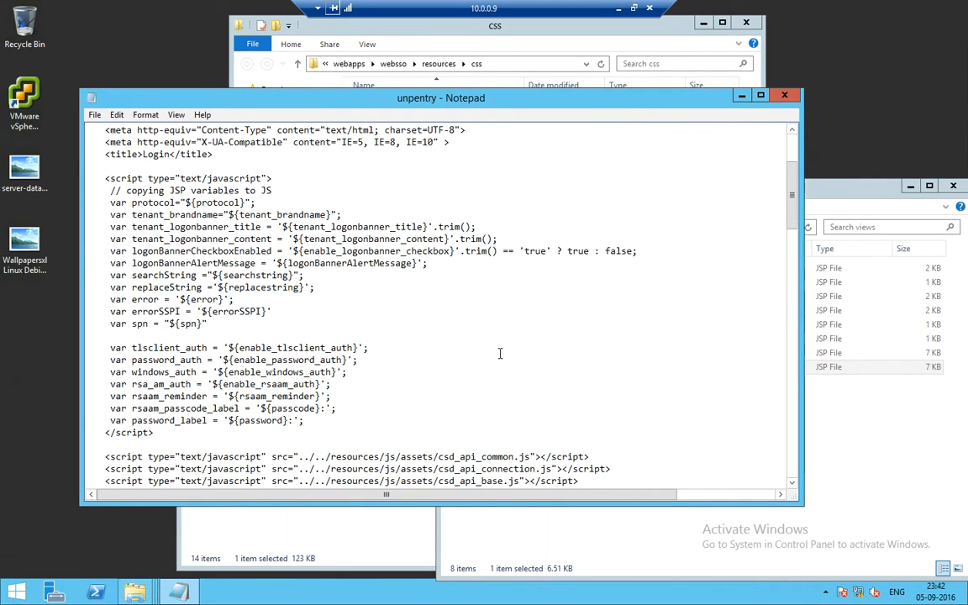
scroll("down", 3)
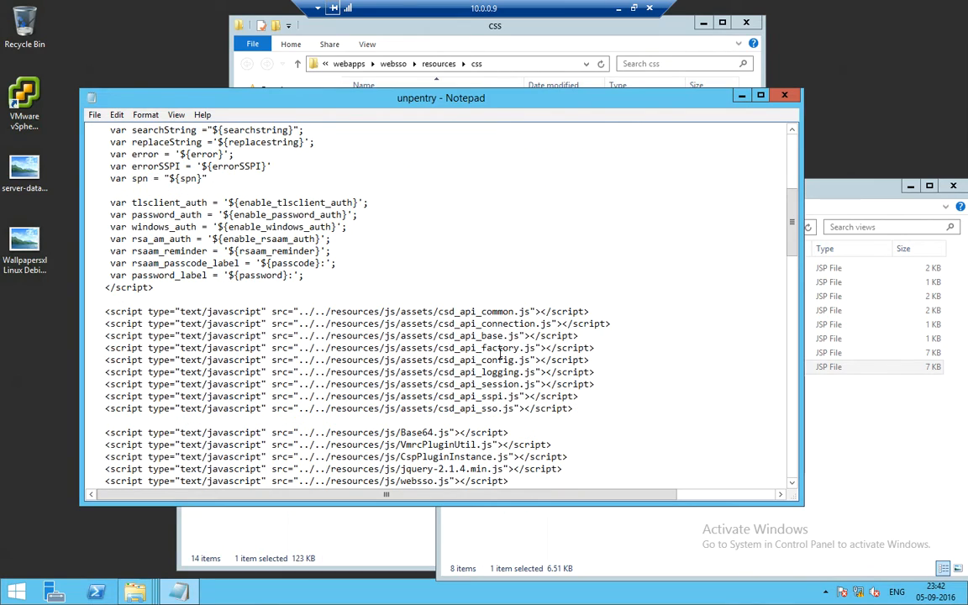
scroll("down", 3)
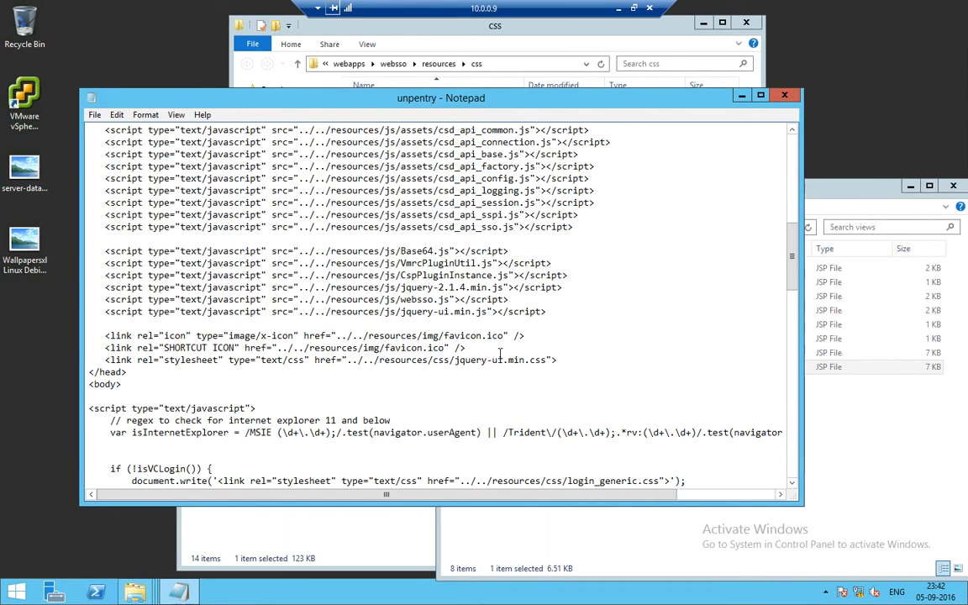
scroll("down", 3)
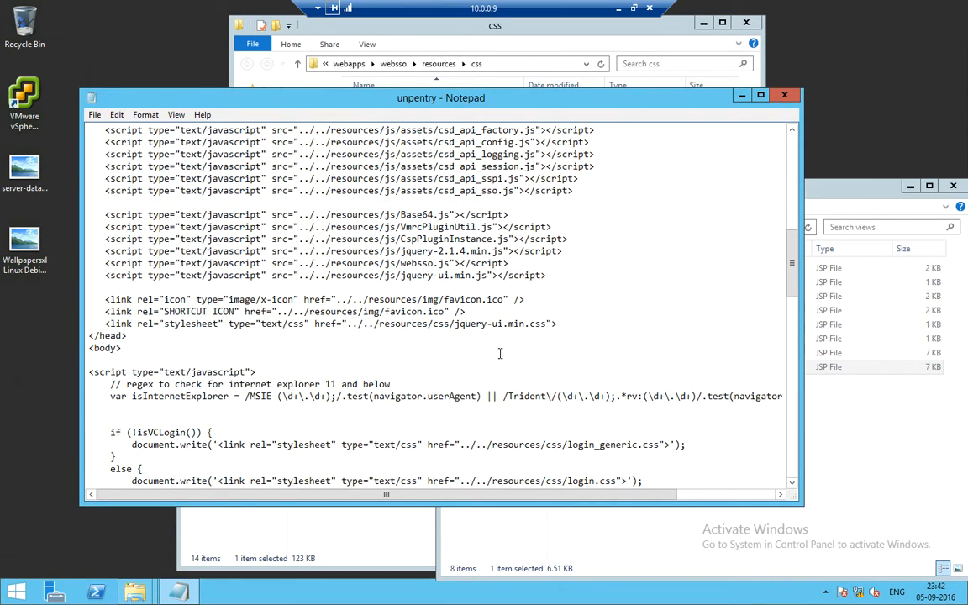
scroll("down", 3)
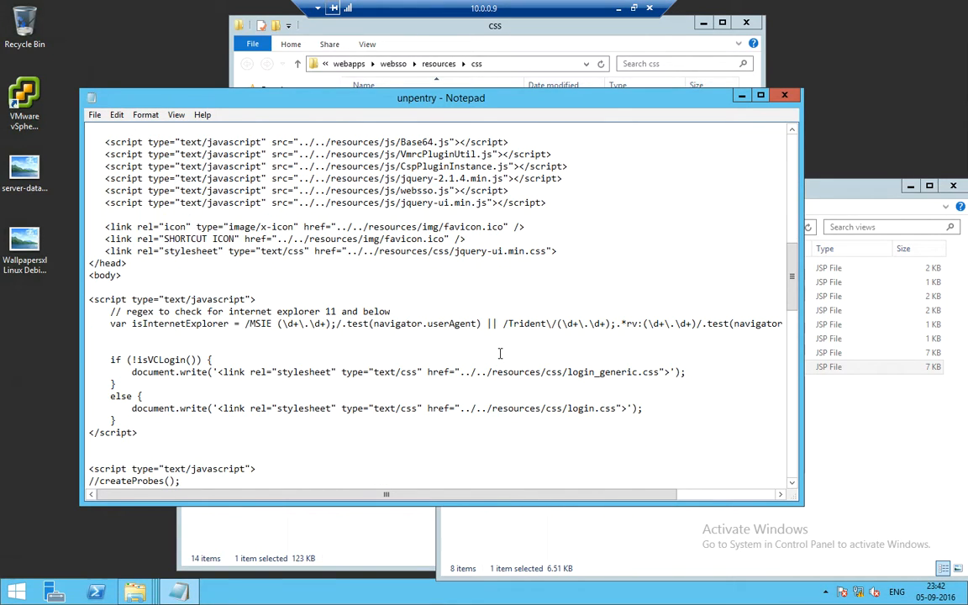
scroll("down", 3)
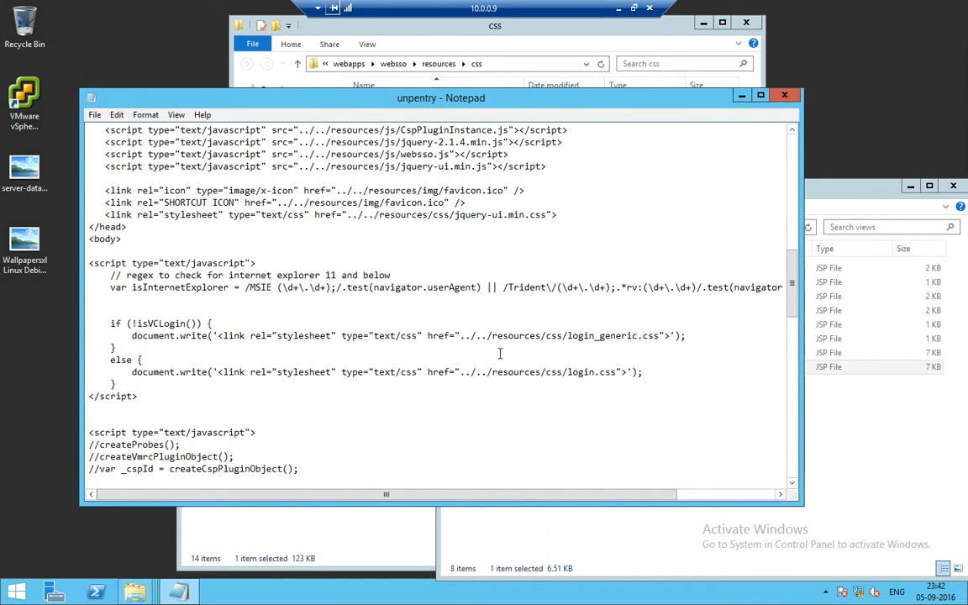
scroll("down", 3)
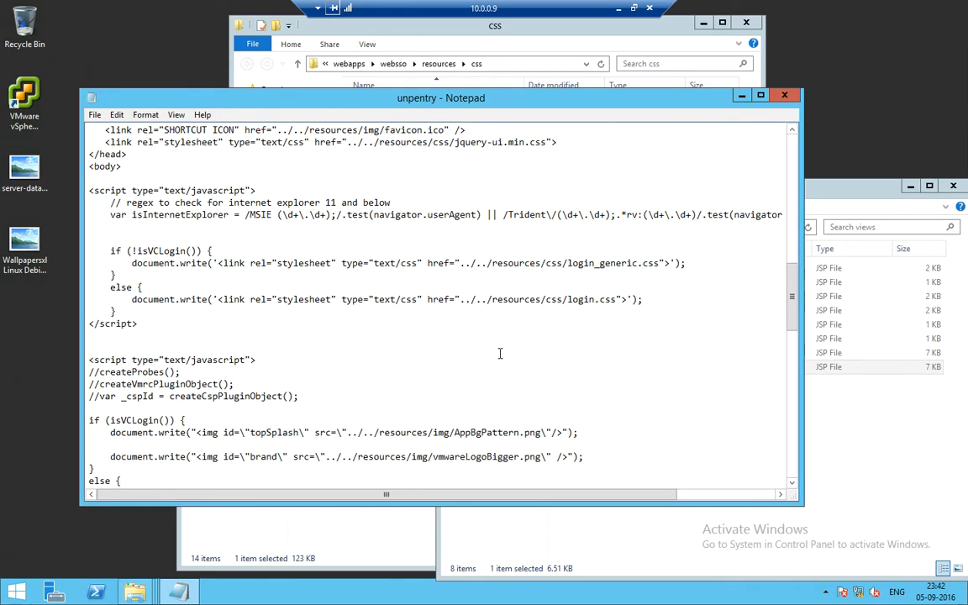
double_click(491, 432)
type("// ")
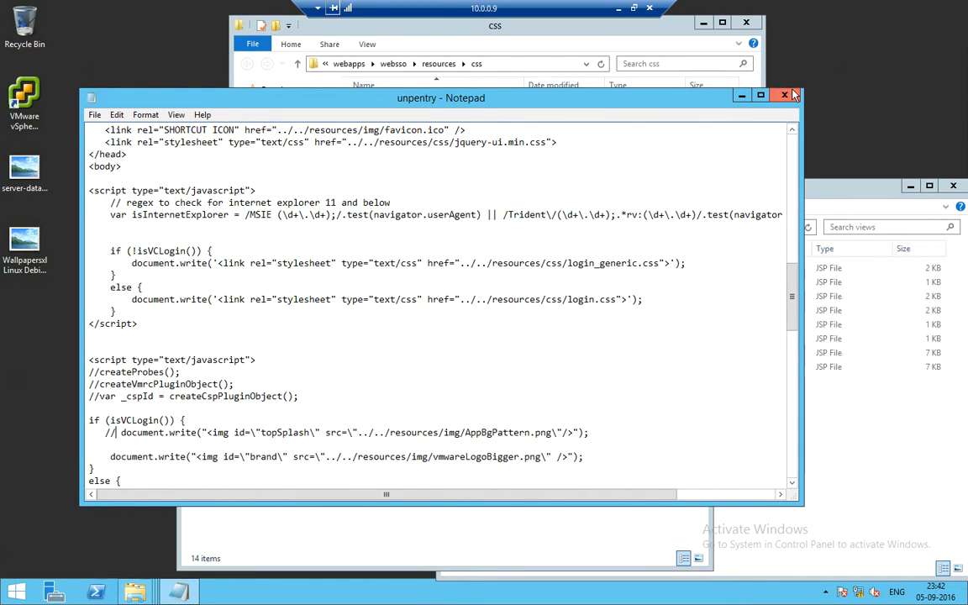
left_click(783, 94)
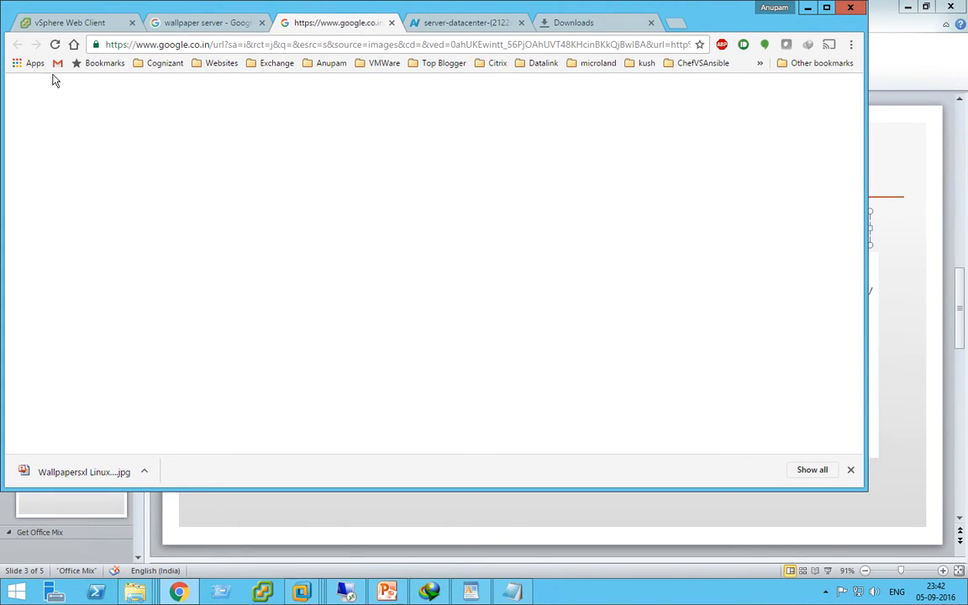
Reload the vSphere Web Client SSO login page to show the custom wallpaper background.
left_click(76, 23)
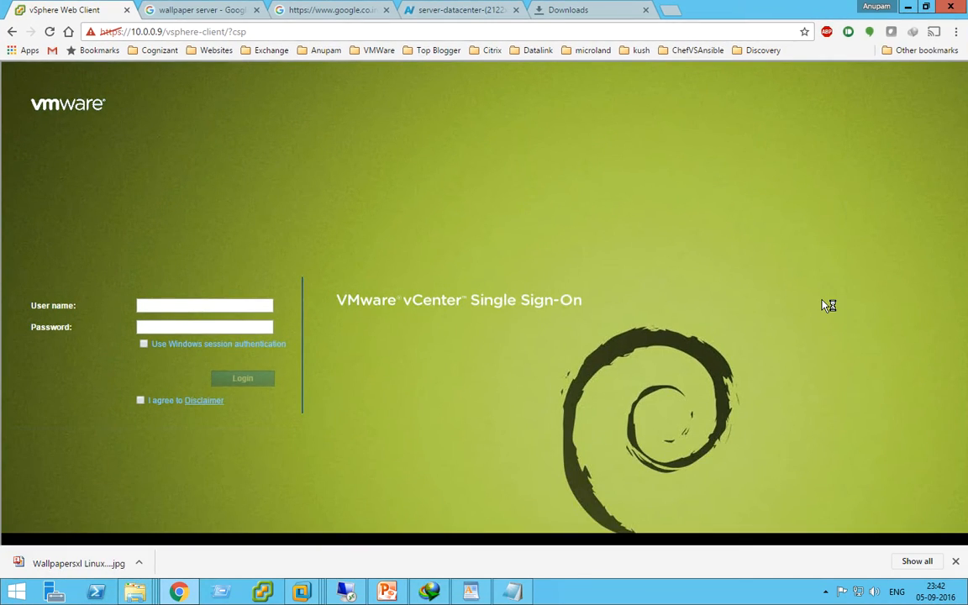
mouse_move(824, 306)
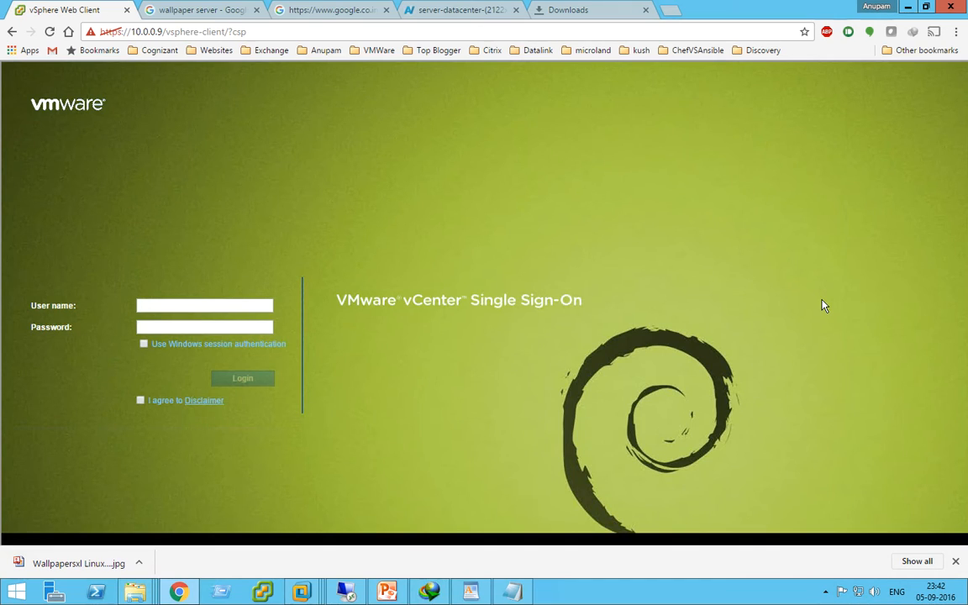